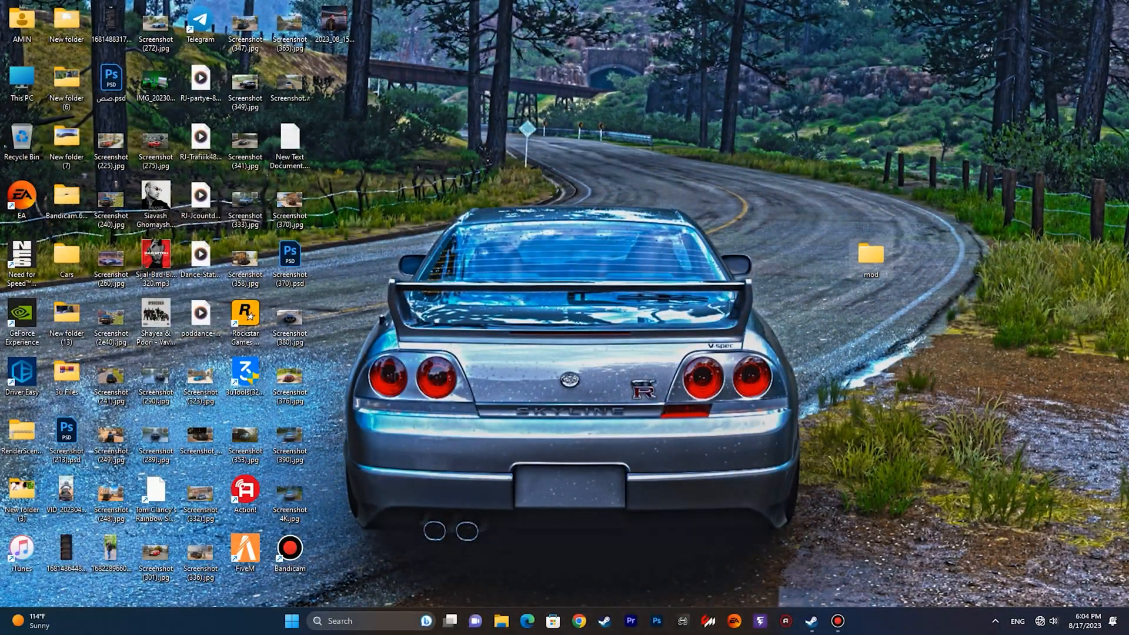
- Extract Huracan_carbon_twin_turbo.zip from the mod folder and copy the inner car archive
{"action": "double_click", "coordinate": [870, 258]}
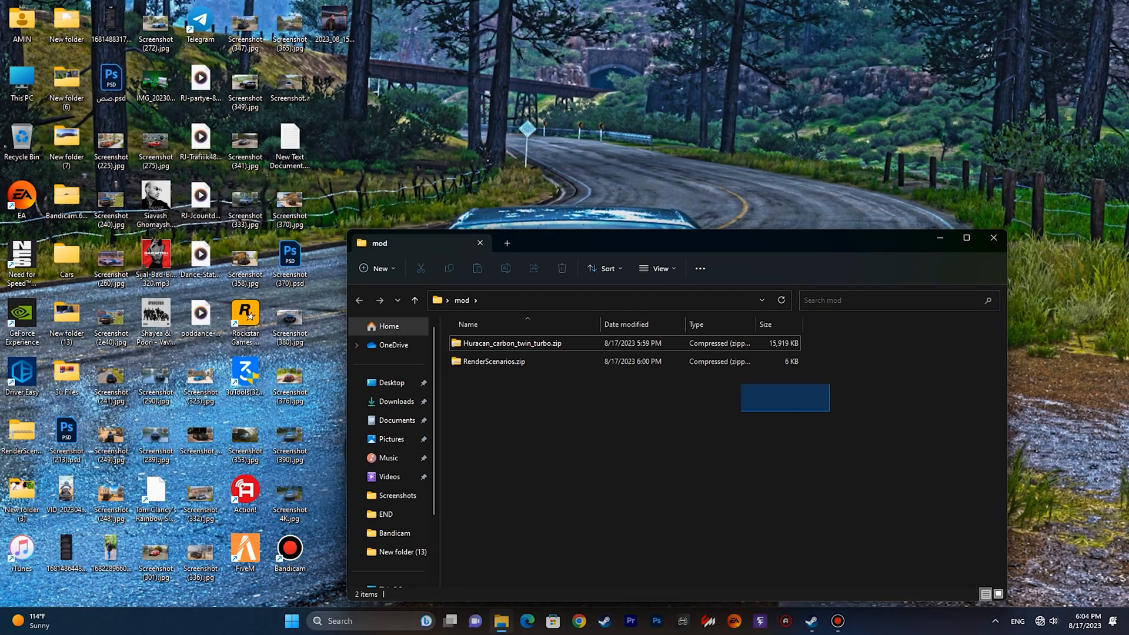
{"action": "left_click", "coordinate": [512, 343]}
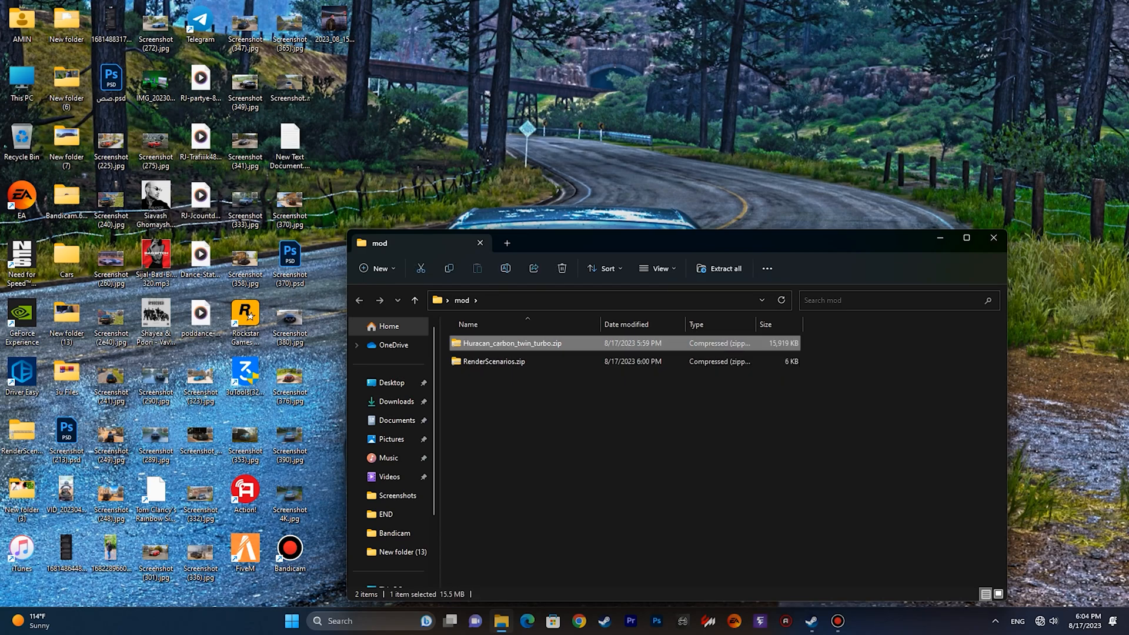
{"action": "right_click", "coordinate": [512, 342]}
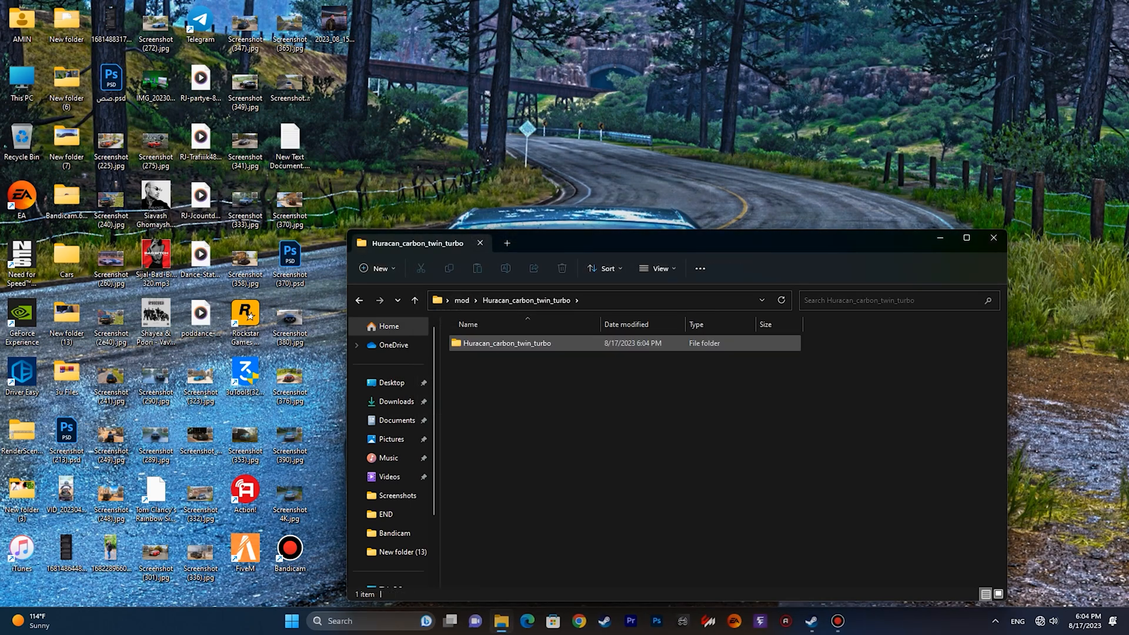
{"action": "double_click", "coordinate": [506, 342]}
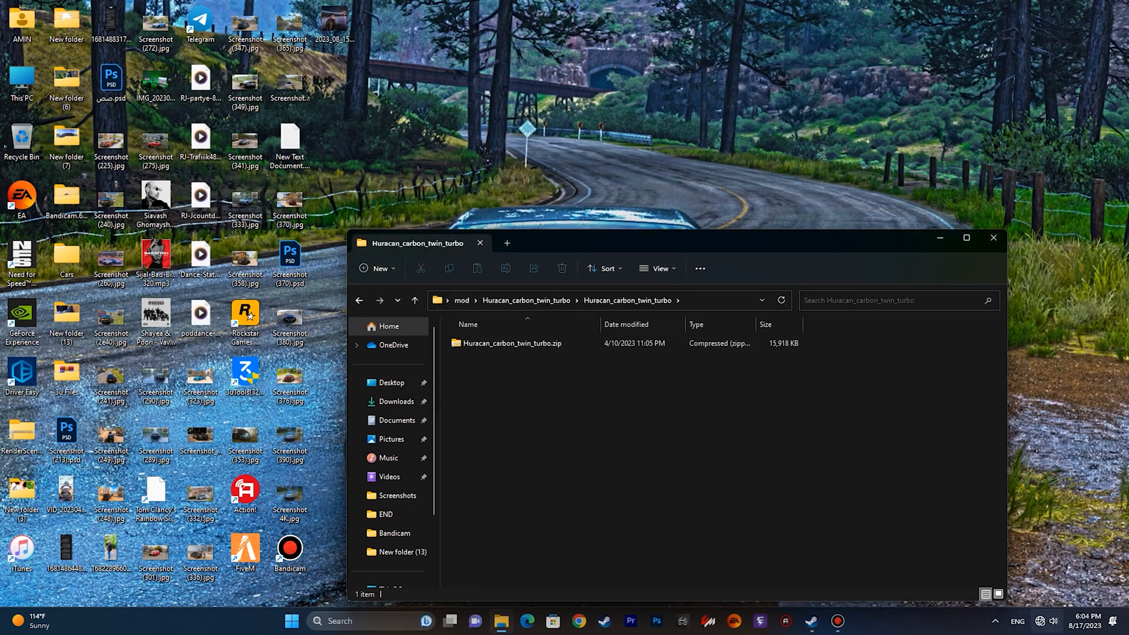
{"action": "right_click", "coordinate": [512, 342]}
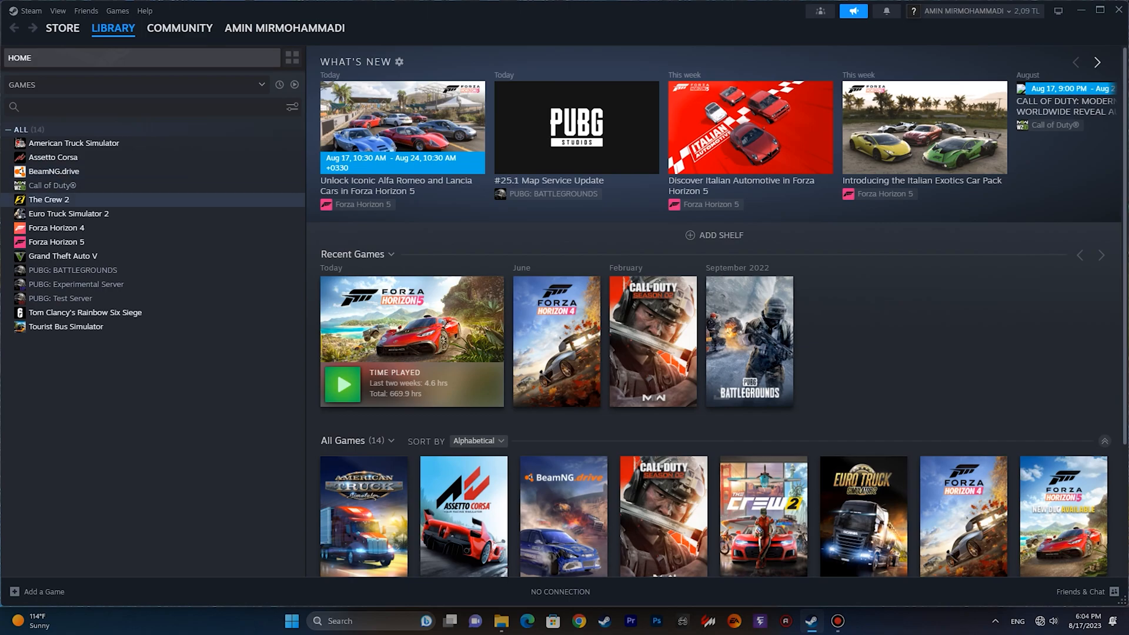
- Browse Forza Horizon 5's local files from its Steam library entry
{"action": "left_click", "coordinate": [56, 241]}
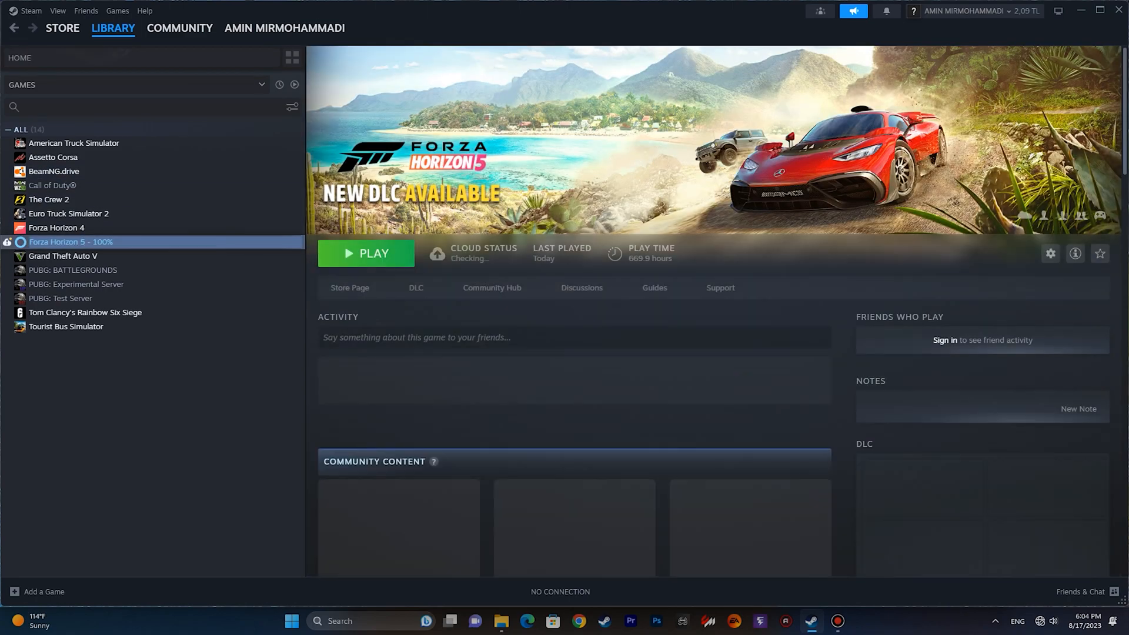
{"action": "right_click", "coordinate": [71, 242]}
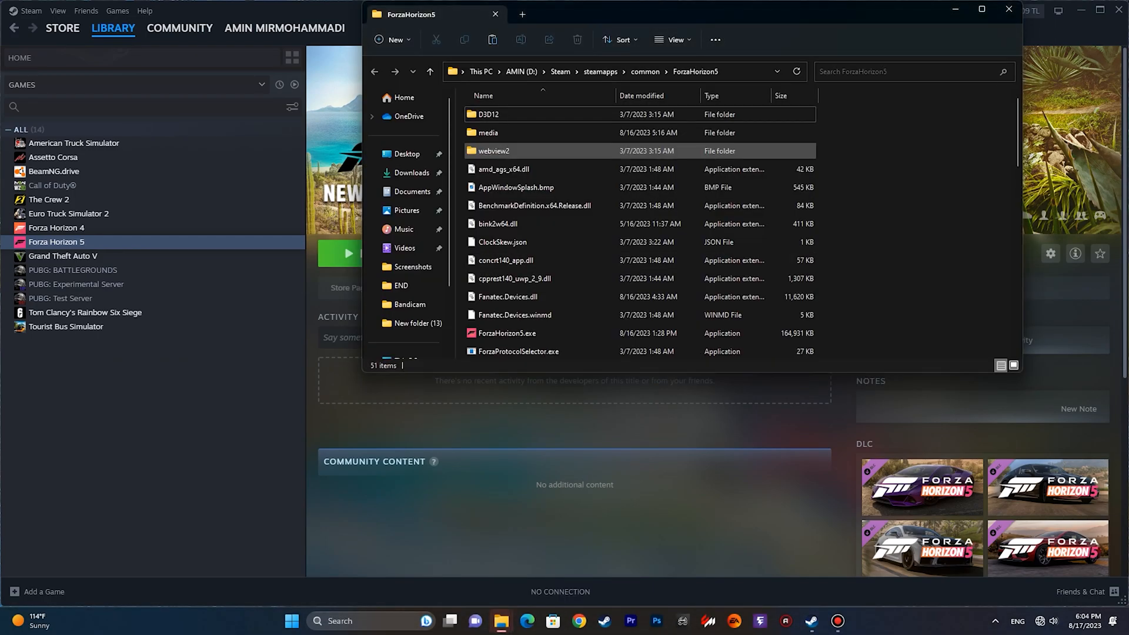
- Navigate the game install to media\Stripped\MediaOverride\RC0
{"action": "double_click", "coordinate": [488, 133]}
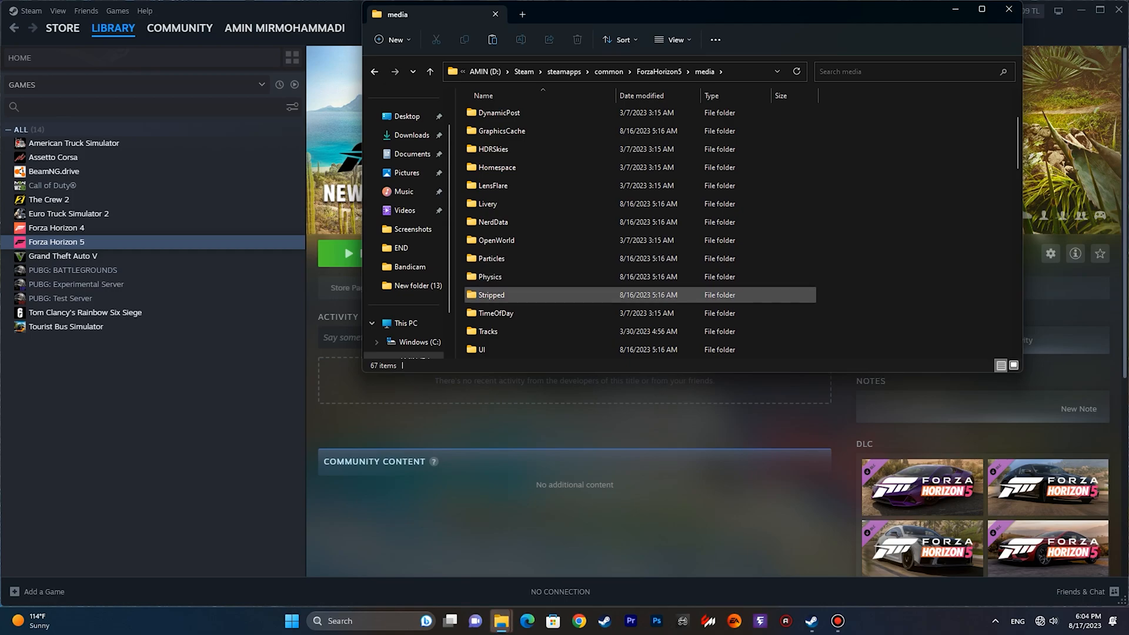
{"action": "double_click", "coordinate": [490, 294]}
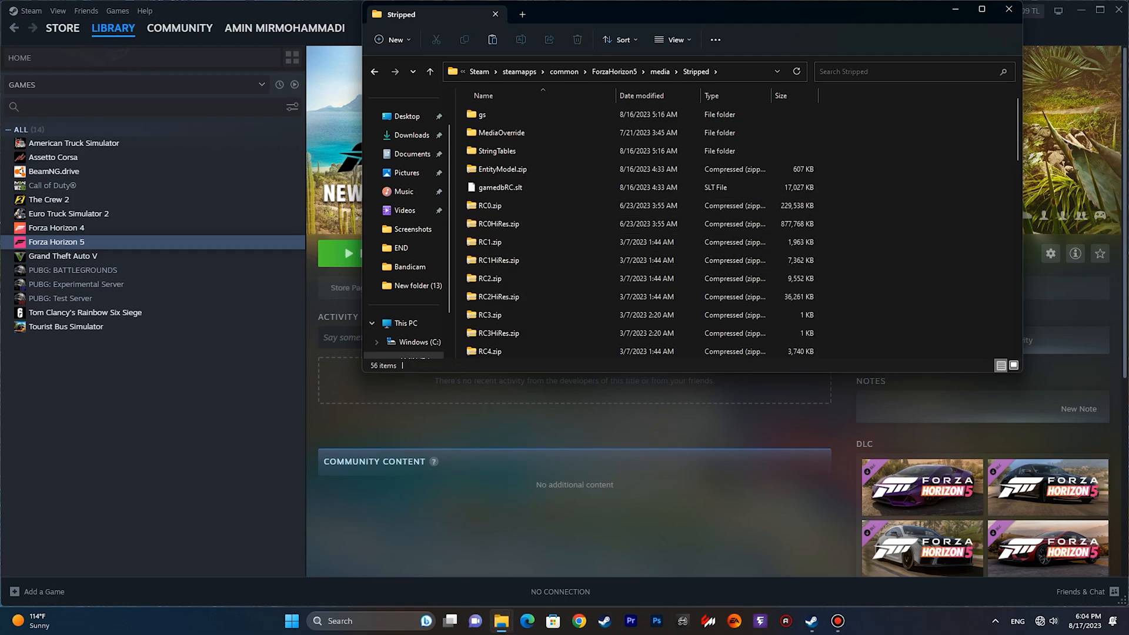
{"action": "double_click", "coordinate": [501, 133]}
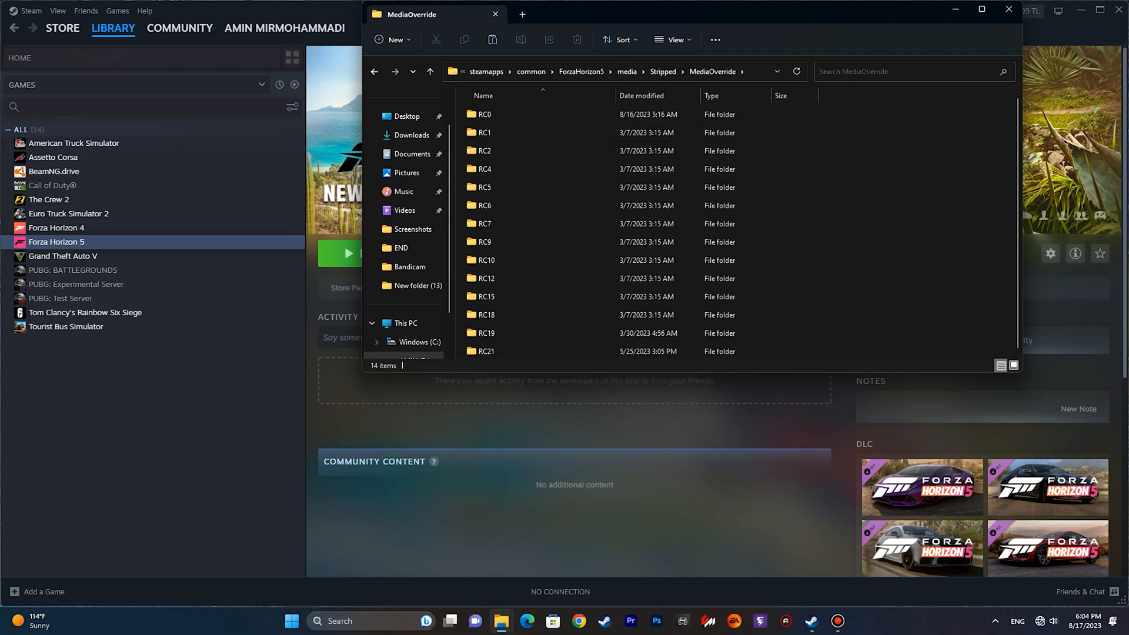
{"action": "left_click", "coordinate": [484, 114]}
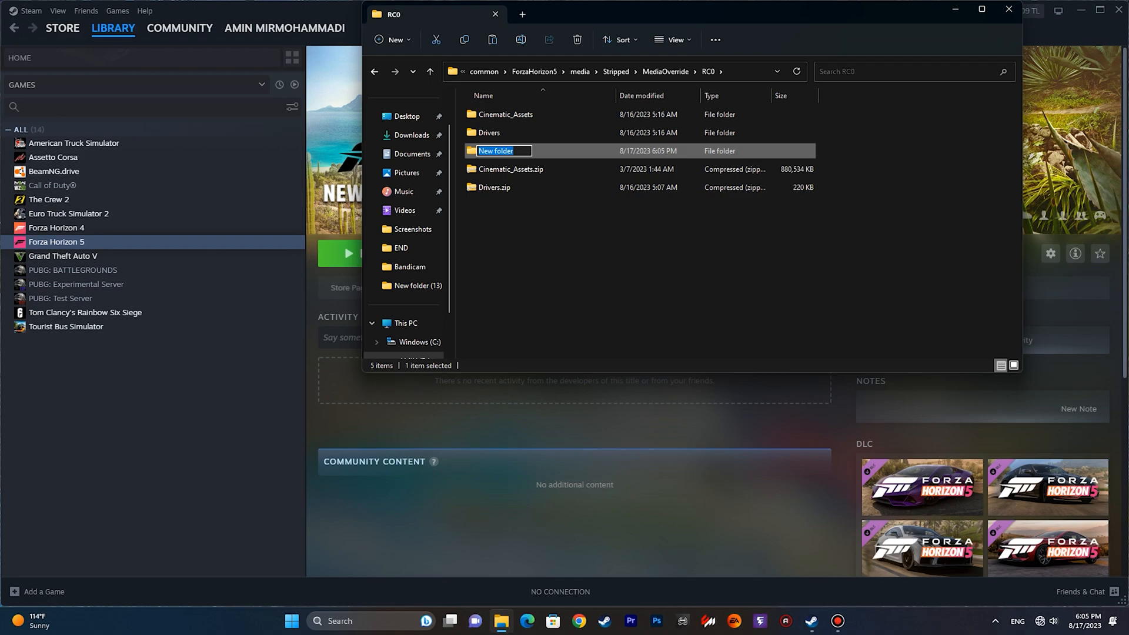
- Name the new RC0 folder Cars and paste Huracan_carbon_twin_turbo.zip into it
{"action": "type", "text": "Cars"}
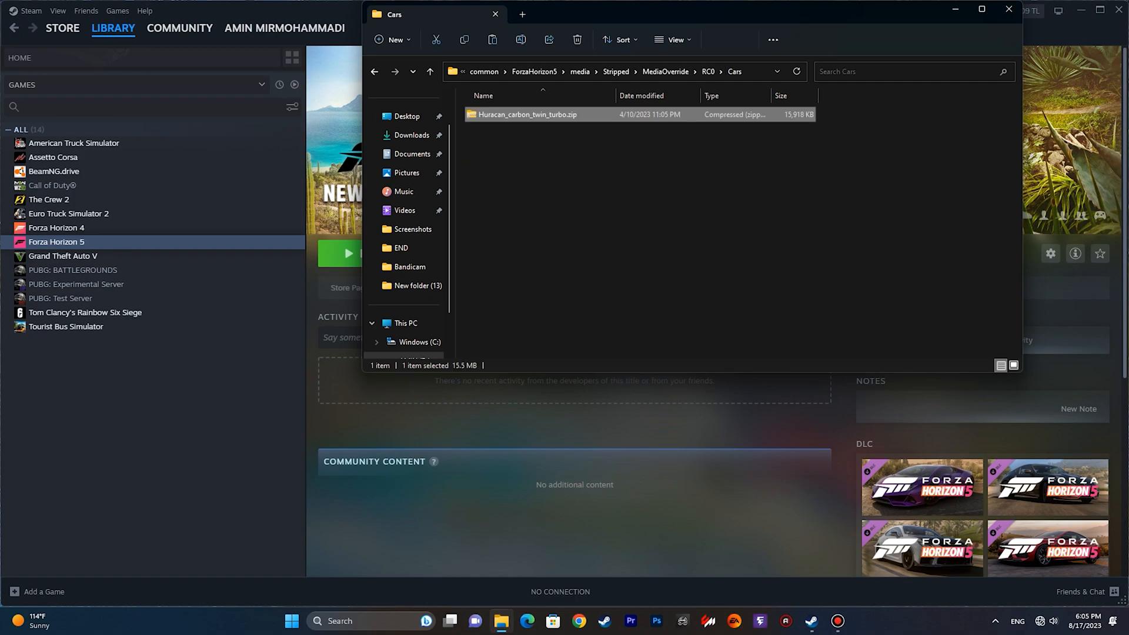
{"action": "left_click", "coordinate": [527, 114]}
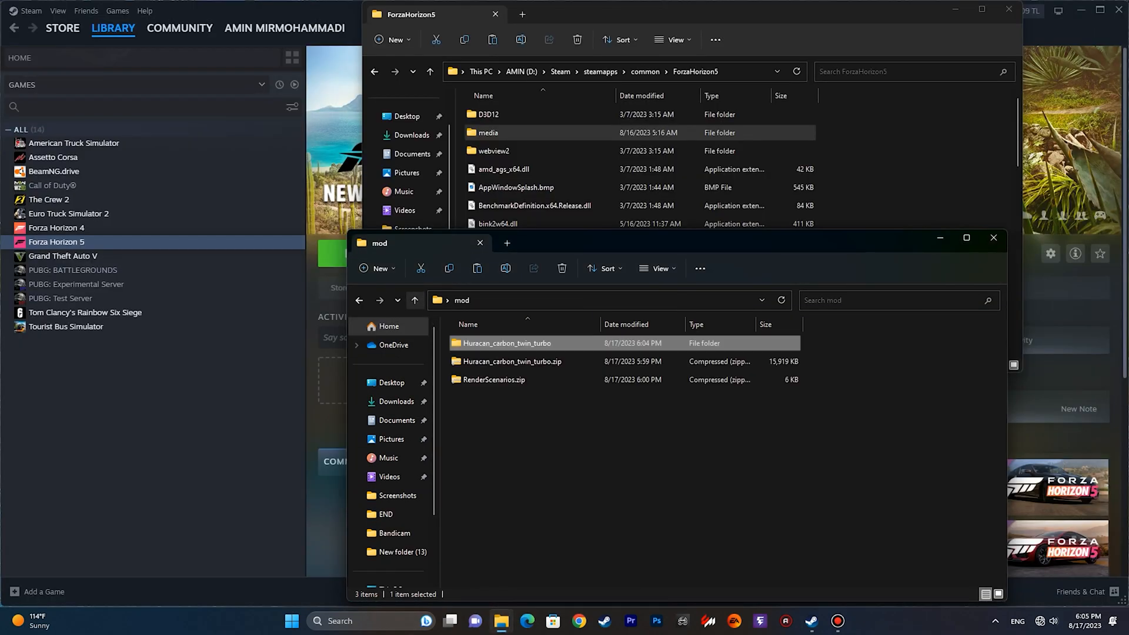
- Copy the mod's RenderScenarios.zip into the game's media folder, replacing the existing file
{"action": "right_click", "coordinate": [494, 380]}
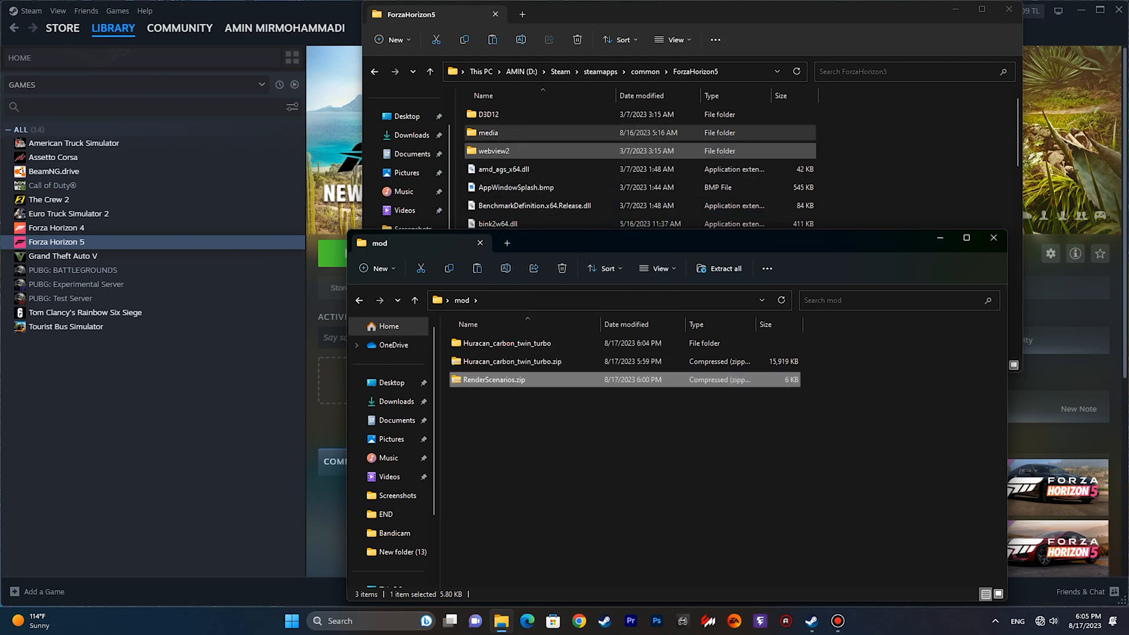
{"action": "double_click", "coordinate": [488, 133]}
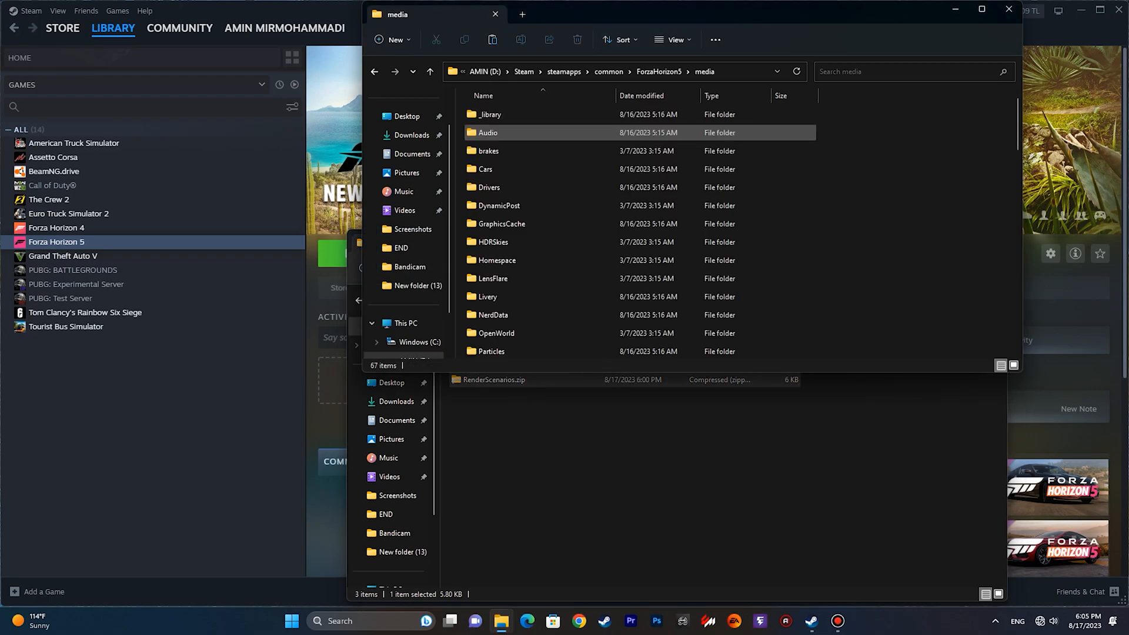
{"action": "scroll", "scroll_direction": "down", "scroll_amount": 3}
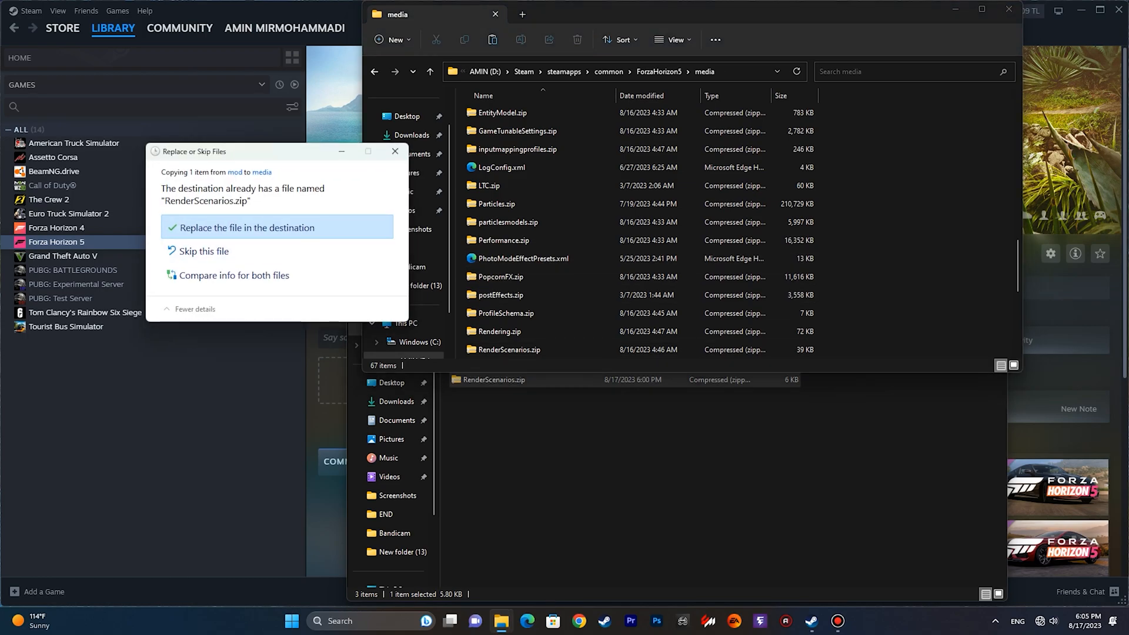
{"action": "left_click", "coordinate": [246, 227]}
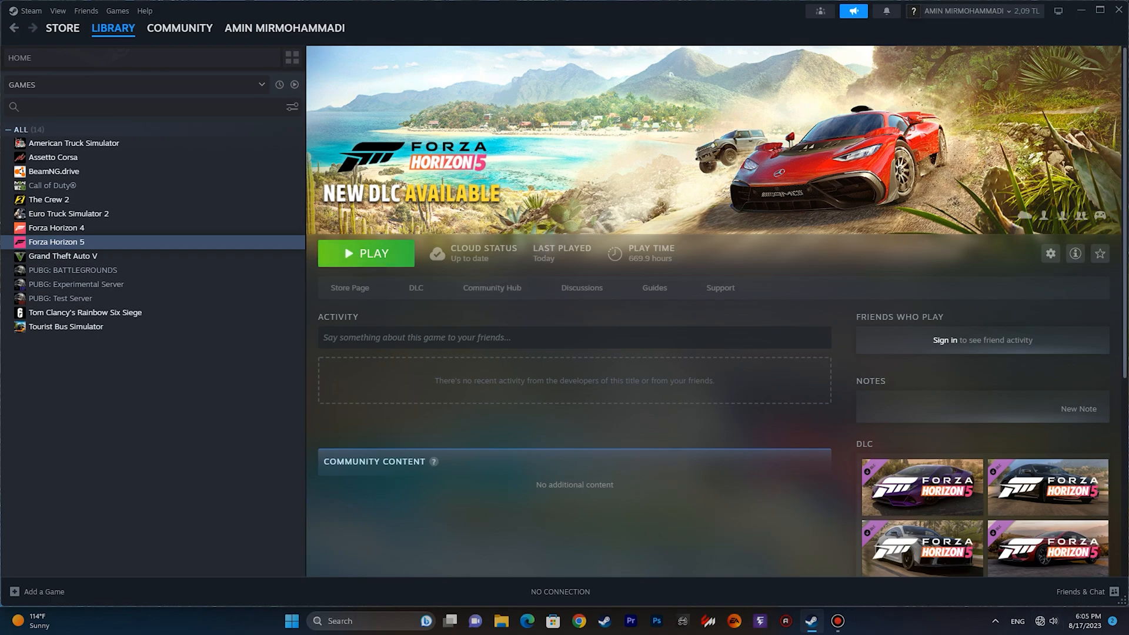
- Play Forza Horizon 5 and continue past the Unable to Sync cloud save warning
{"action": "left_click", "coordinate": [365, 252]}
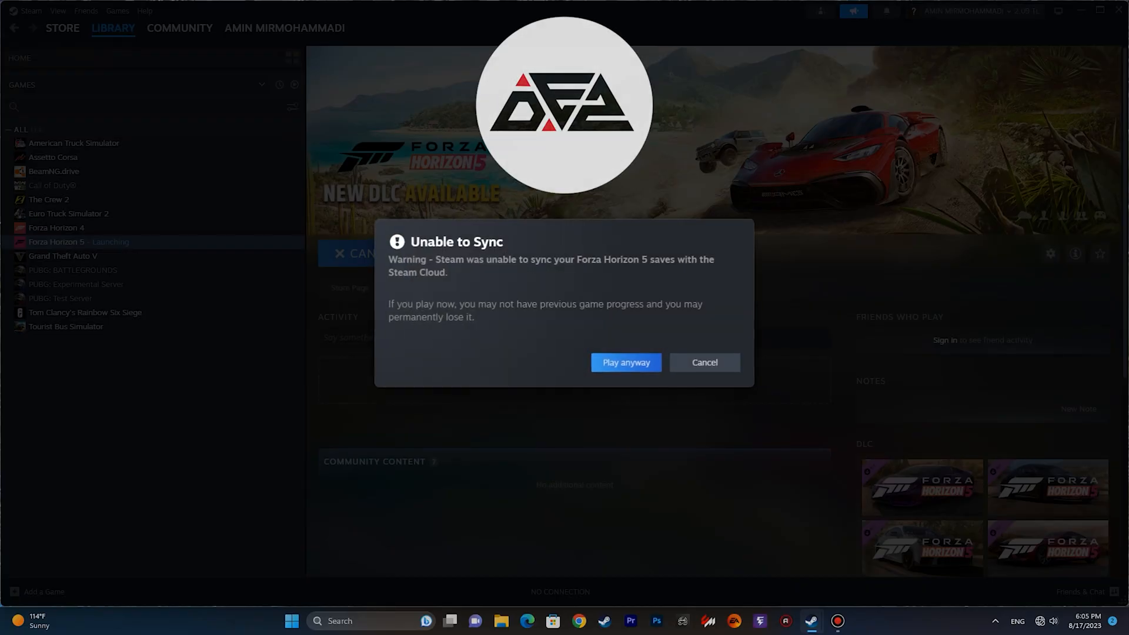
{"action": "left_click", "coordinate": [624, 363]}
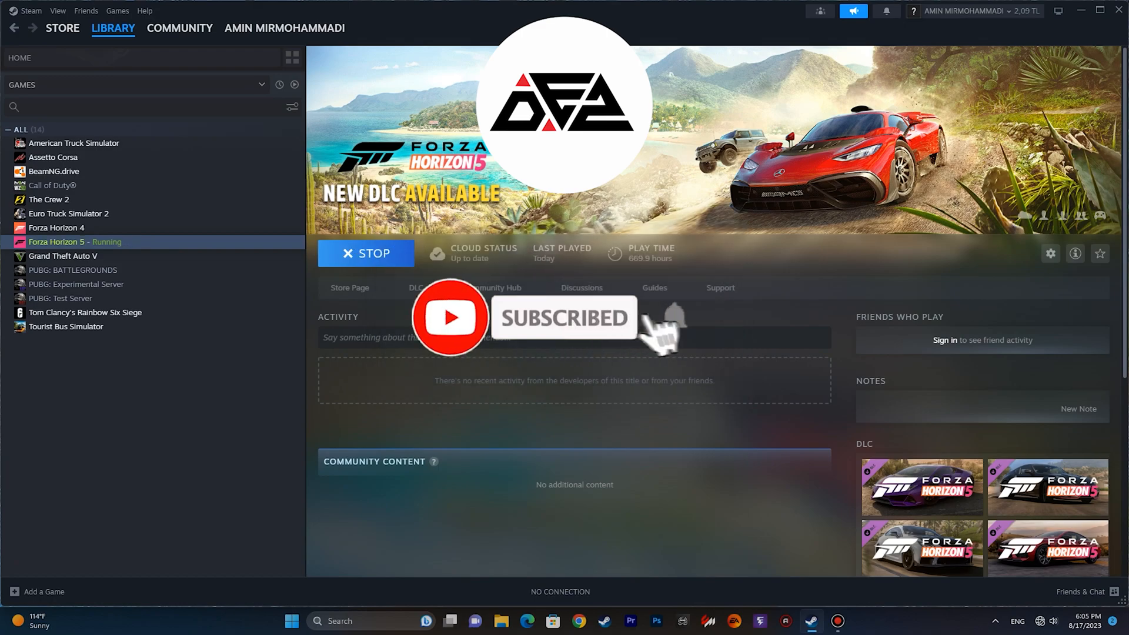